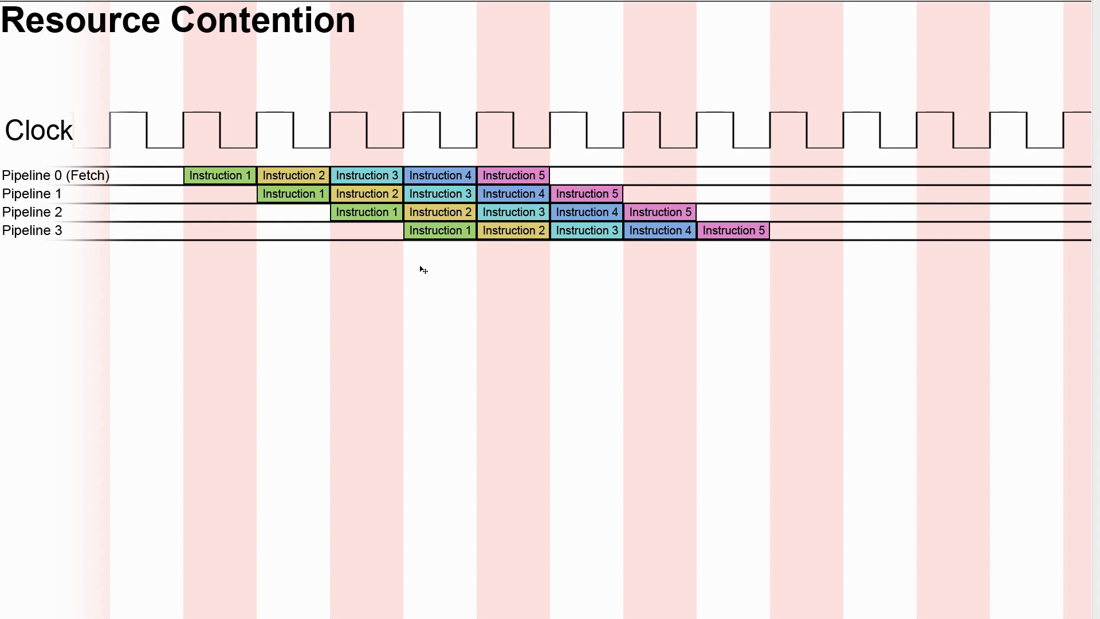
{"action": "mouse_move", "coordinate": [151, 307]}
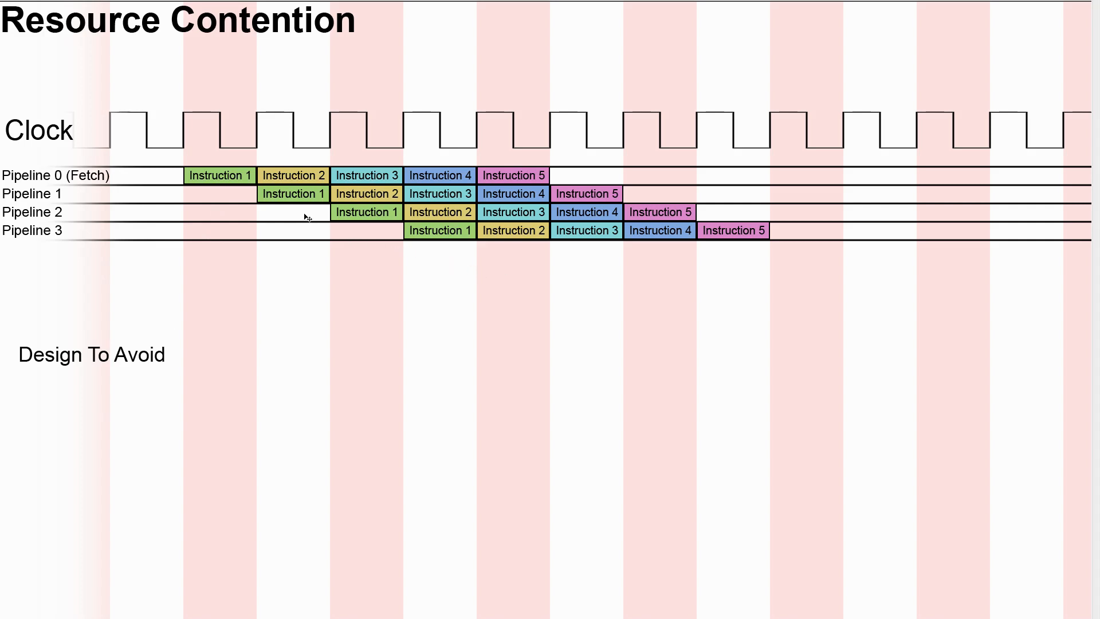
{"action": "mouse_move", "coordinate": [346, 194]}
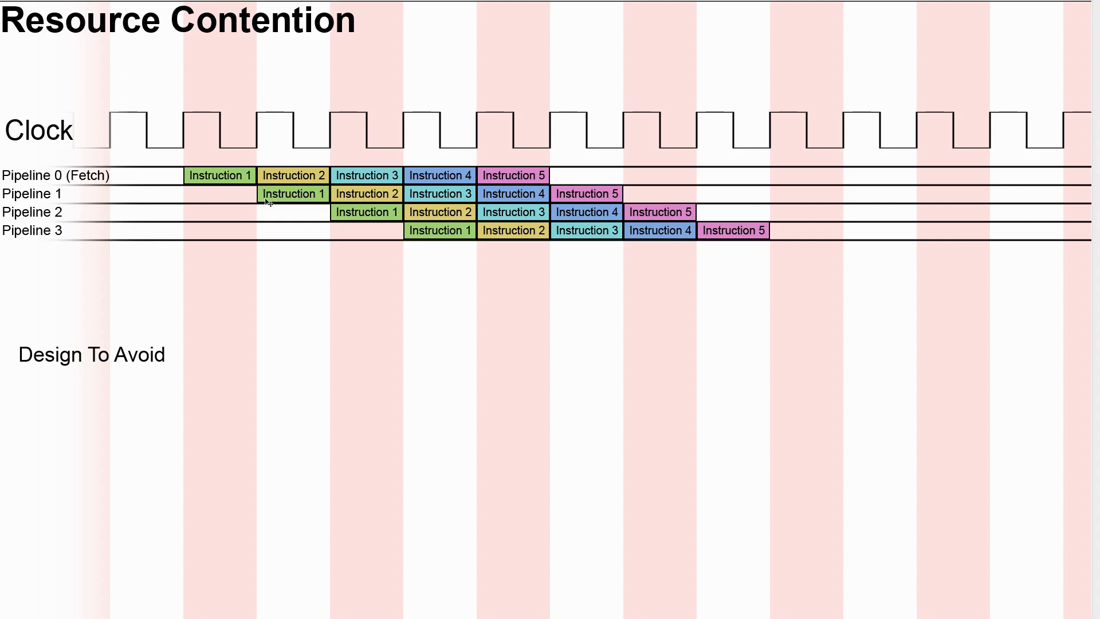
{"action": "mouse_move", "coordinate": [306, 293]}
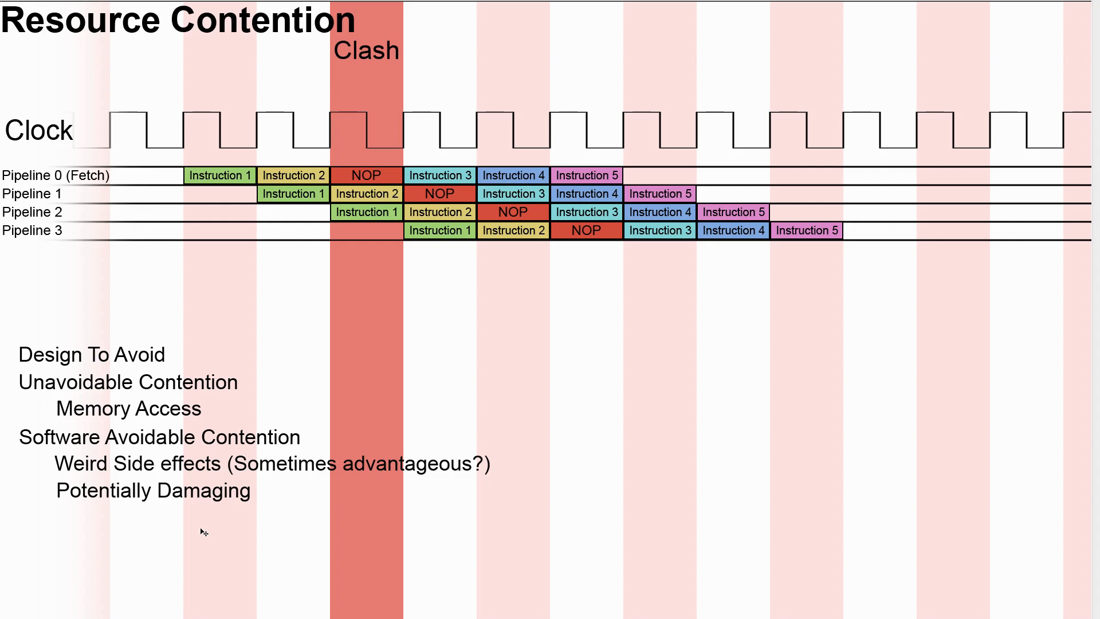
{"action": "mouse_move", "coordinate": [347, 215]}
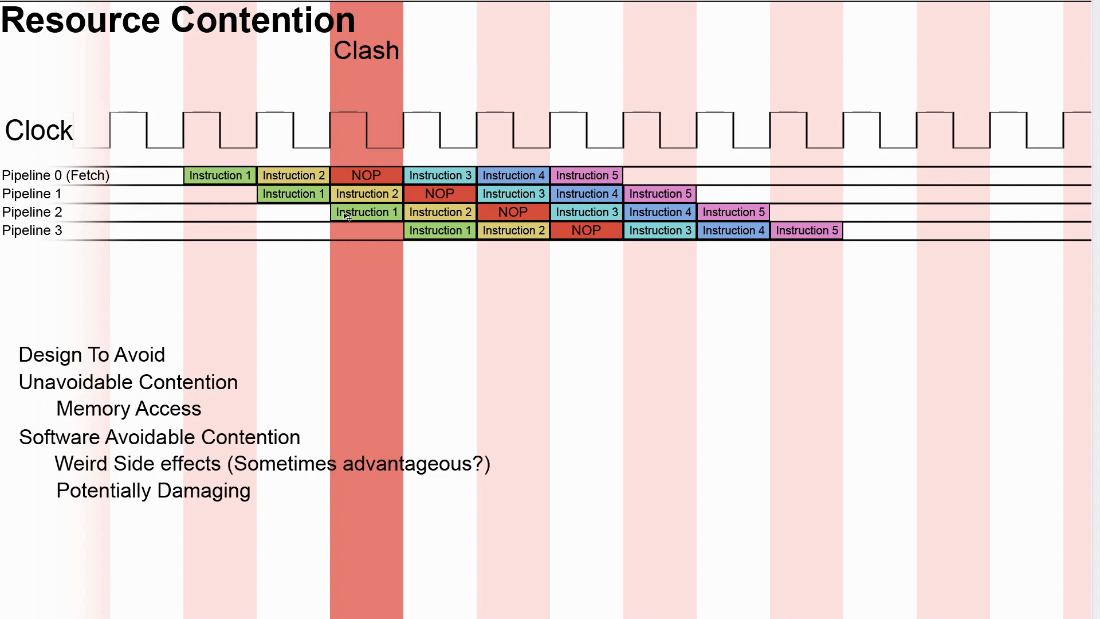
{"action": "mouse_move", "coordinate": [135, 552]}
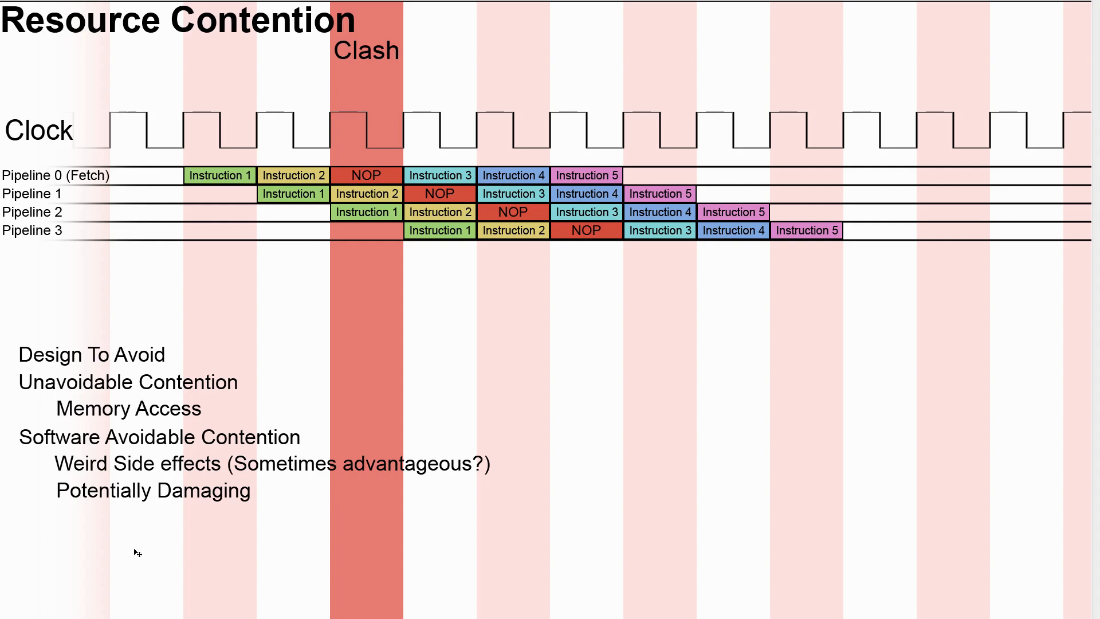